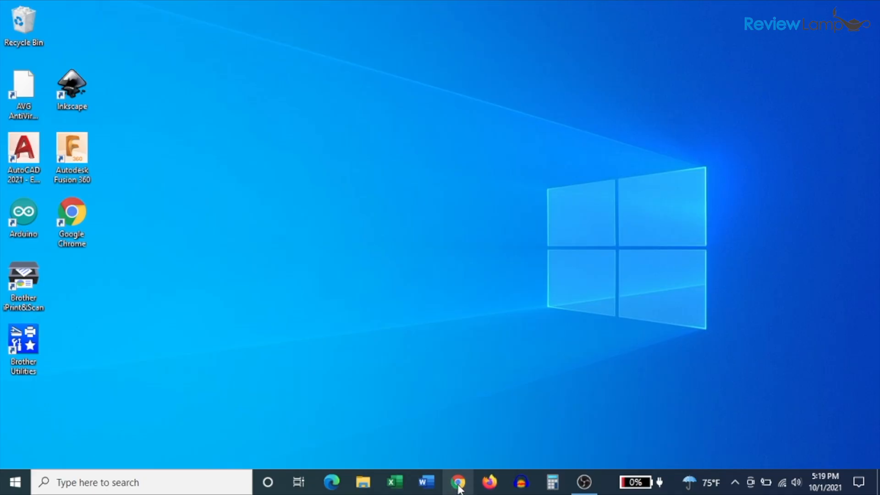
Open Chrome and go to ij.start.canon to reach the product-name selection page
{"action": "left_click", "coordinate": [456, 481]}
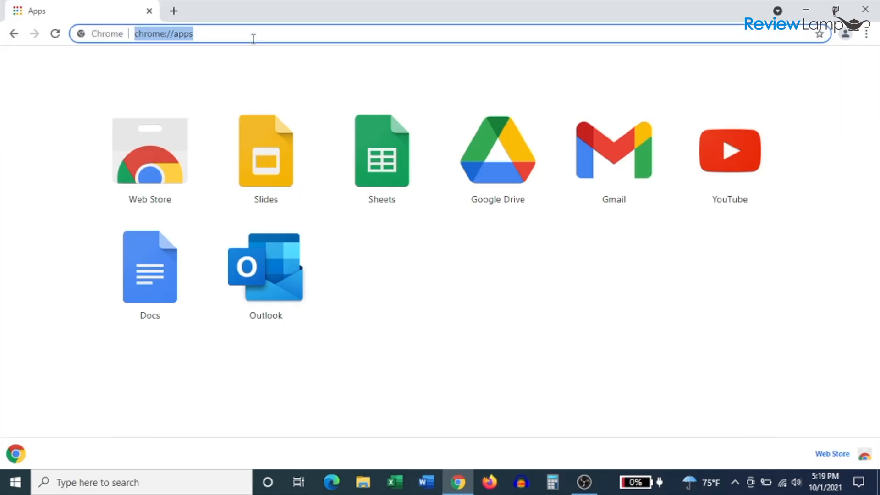
{"action": "type", "text": "ij.start"}
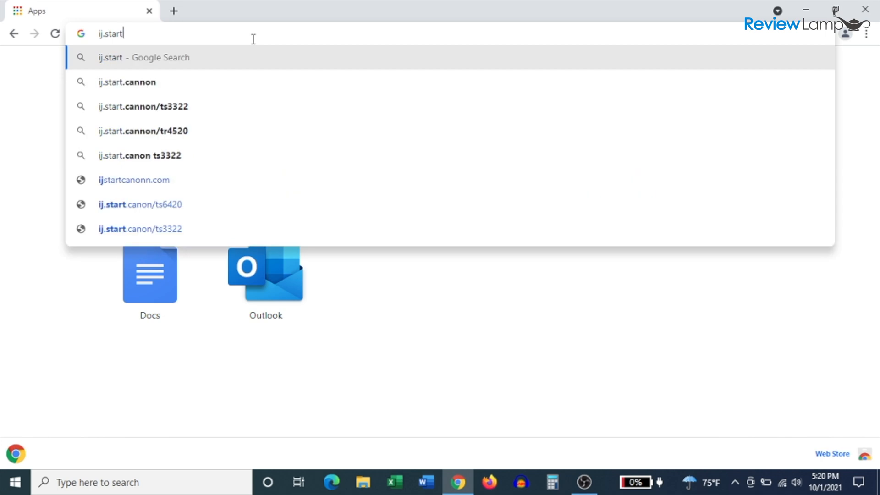
{"action": "type", "text": "."}
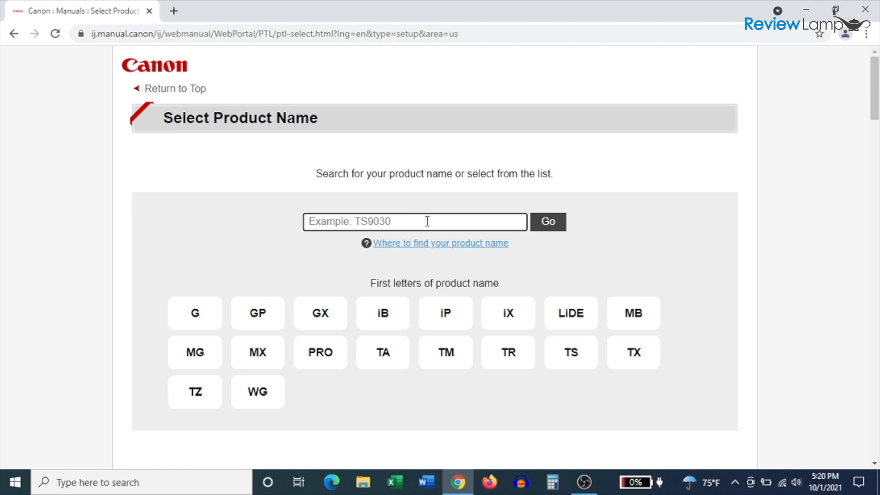
Search for LiDE 300 on Canon's site and open its setup download page
{"action": "type", "text": "li"}
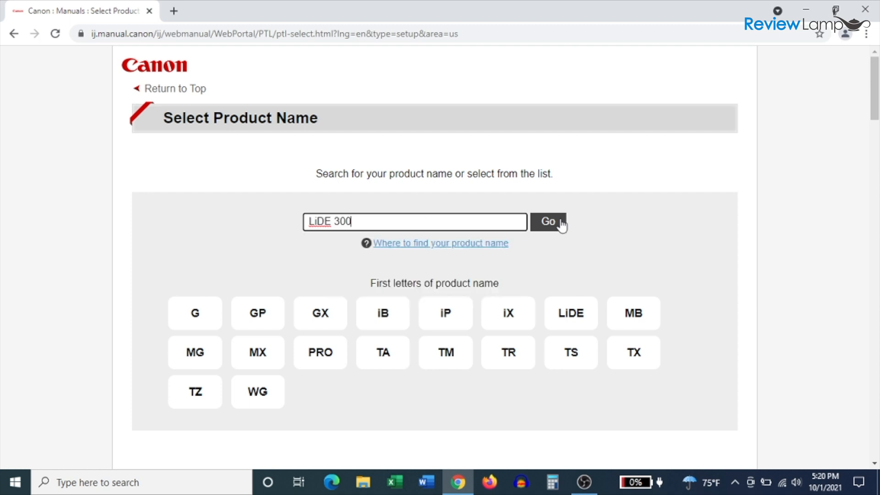
{"action": "left_click", "coordinate": [548, 222]}
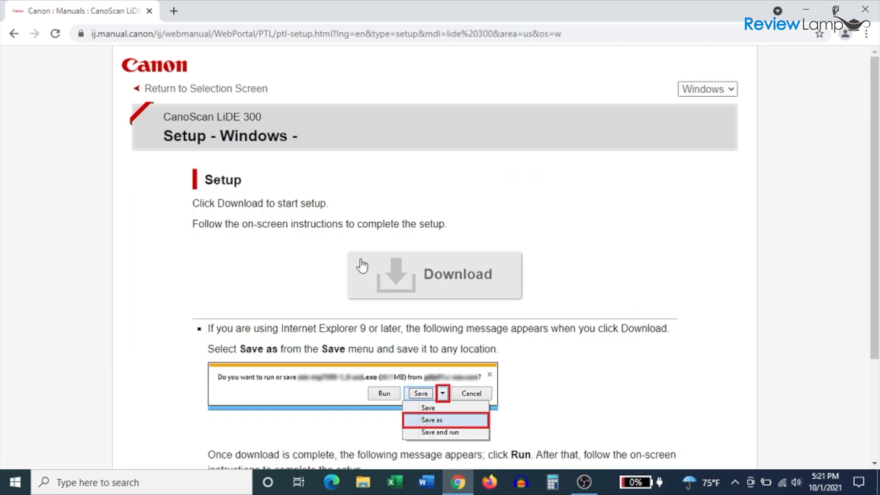
{"action": "scroll", "scroll_direction": "down", "scroll_amount": 3}
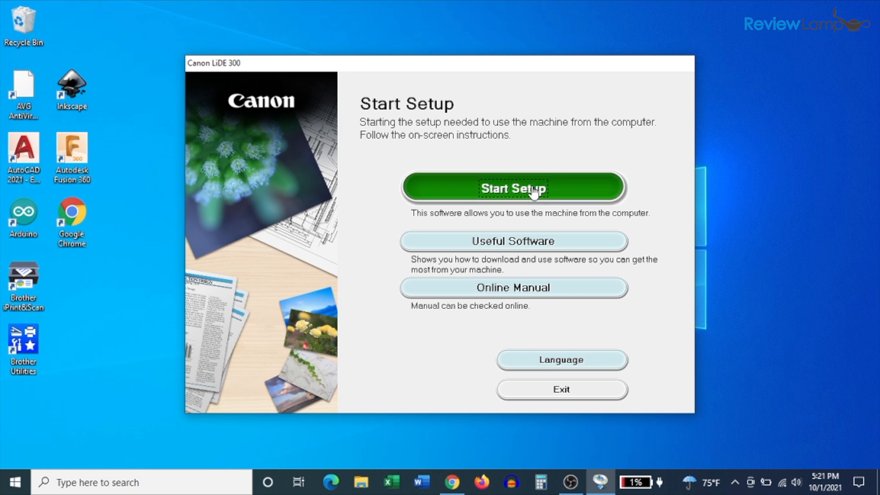
Start LiDE 300 setup, pass the security notice, and confirm United States
{"action": "left_click", "coordinate": [514, 189]}
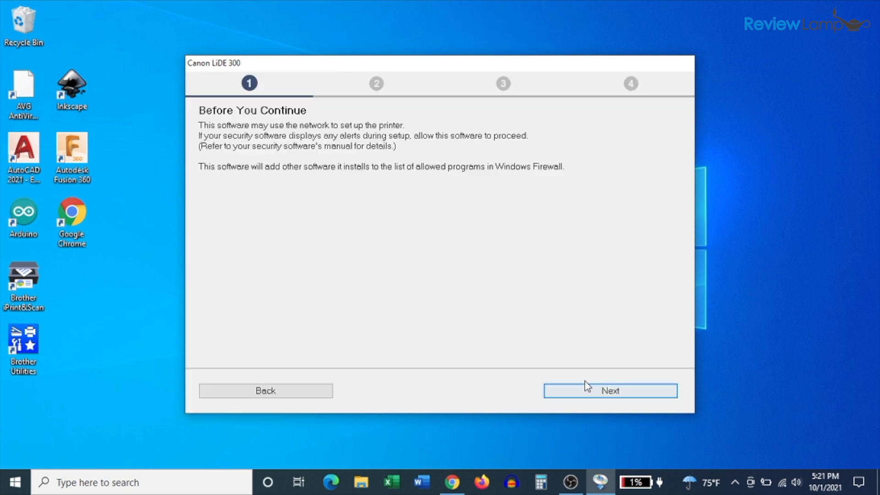
{"action": "left_click", "coordinate": [611, 391]}
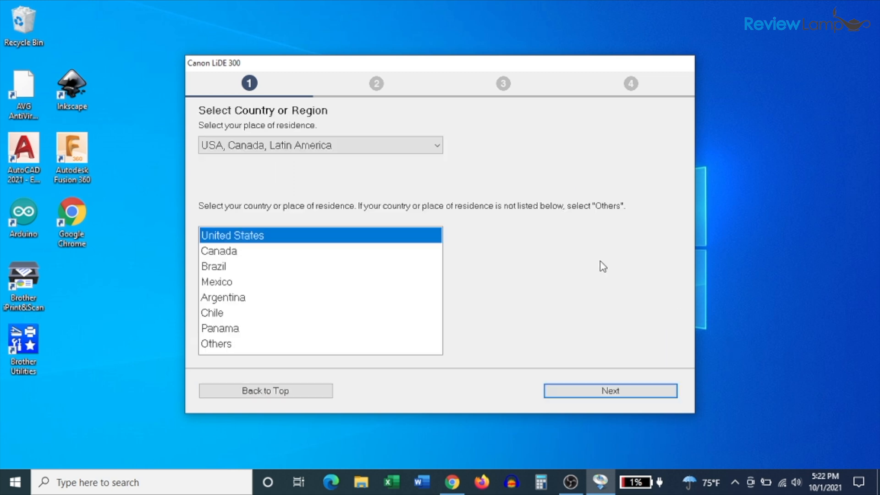
{"action": "mouse_move", "coordinate": [392, 248]}
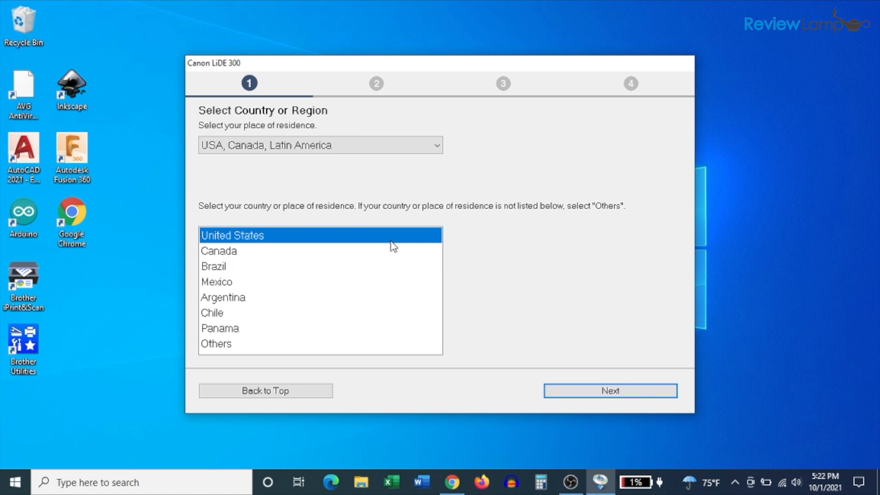
{"action": "left_click", "coordinate": [610, 390]}
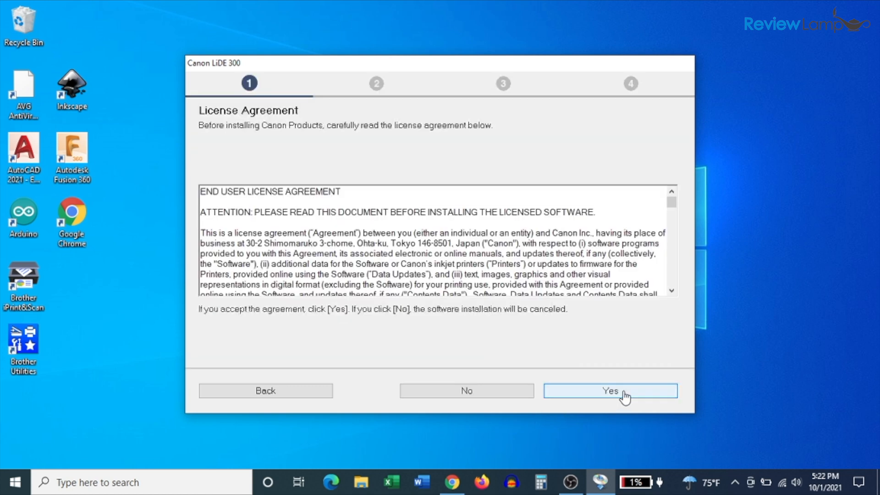
{"action": "mouse_move", "coordinate": [563, 244]}
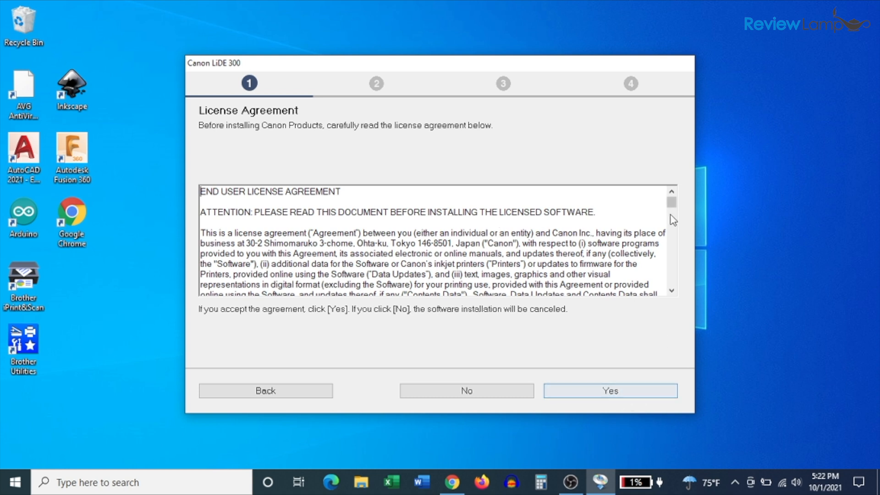
Accept the license agreement and agree to sending product usage information
{"action": "left_click", "coordinate": [610, 391]}
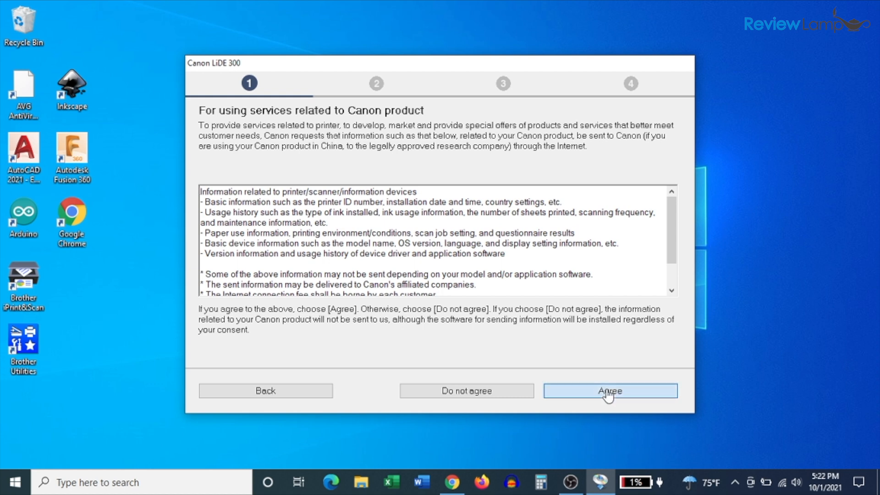
{"action": "left_click", "coordinate": [610, 391]}
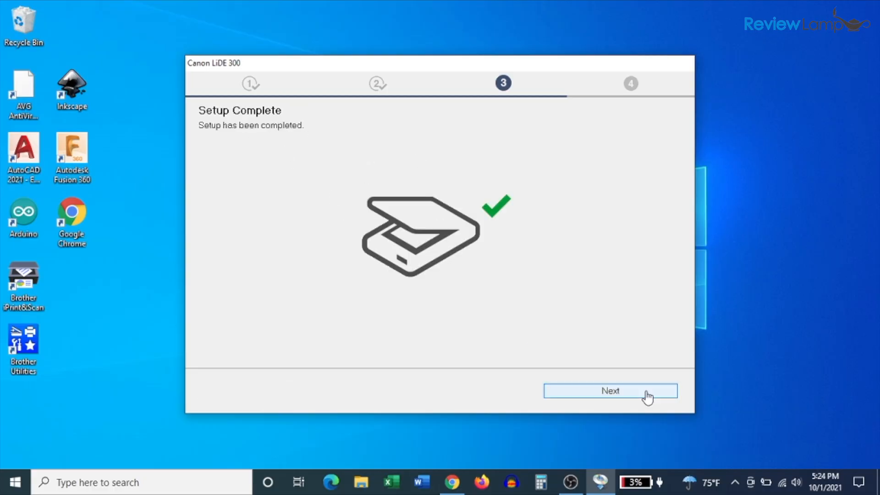
Move past Setup Complete and exit the successfully finished installer
{"action": "left_click", "coordinate": [611, 391]}
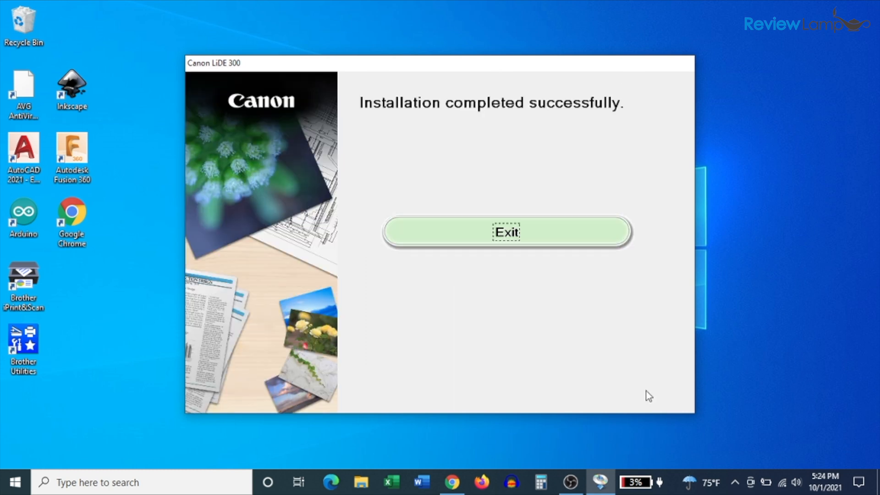
{"action": "left_click", "coordinate": [506, 232]}
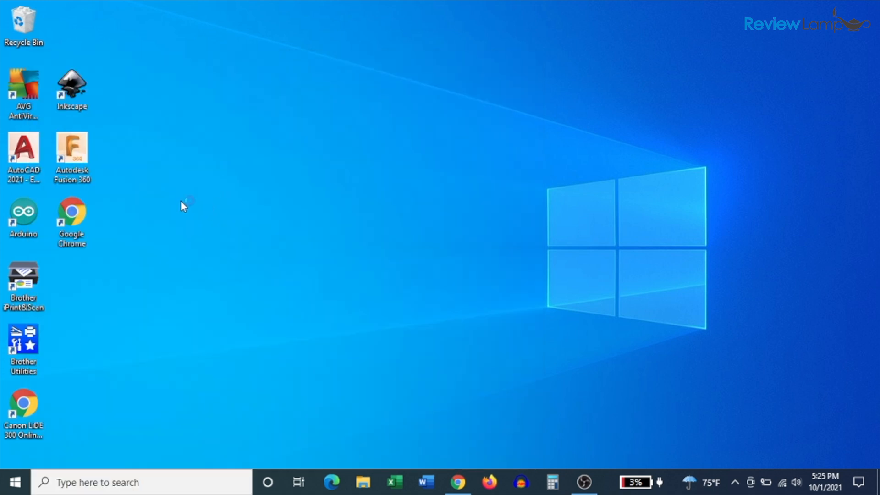
Launch IJ Scan Utility from its shortcut and drag its window up and left
{"action": "double_click", "coordinate": [24, 406]}
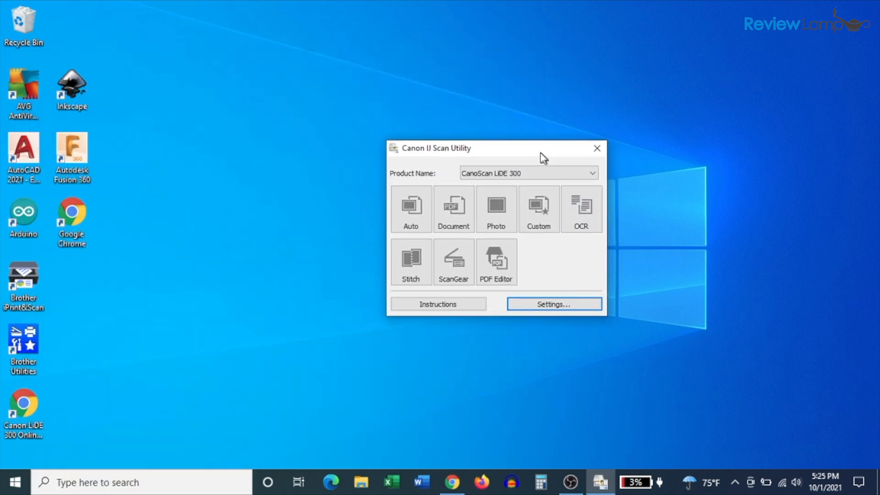
{"action": "left_click_drag", "start_coordinate": [495, 148], "coordinate": [425, 115]}
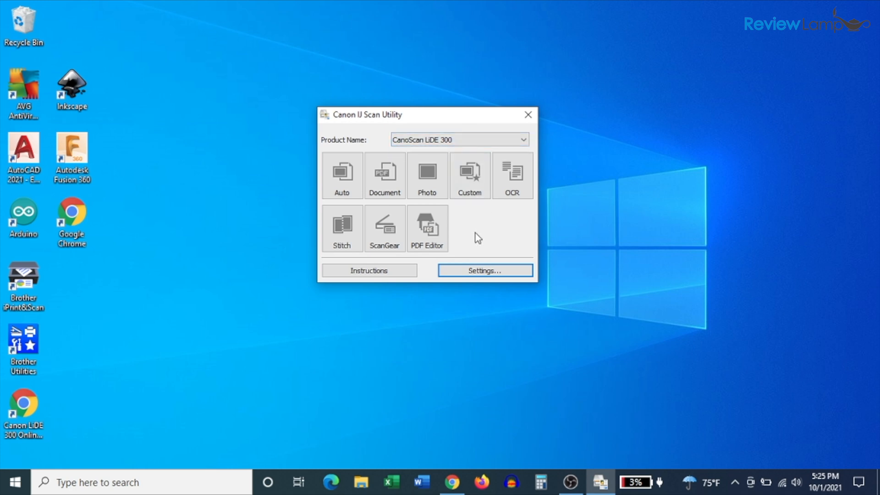
{"action": "mouse_move", "coordinate": [389, 188]}
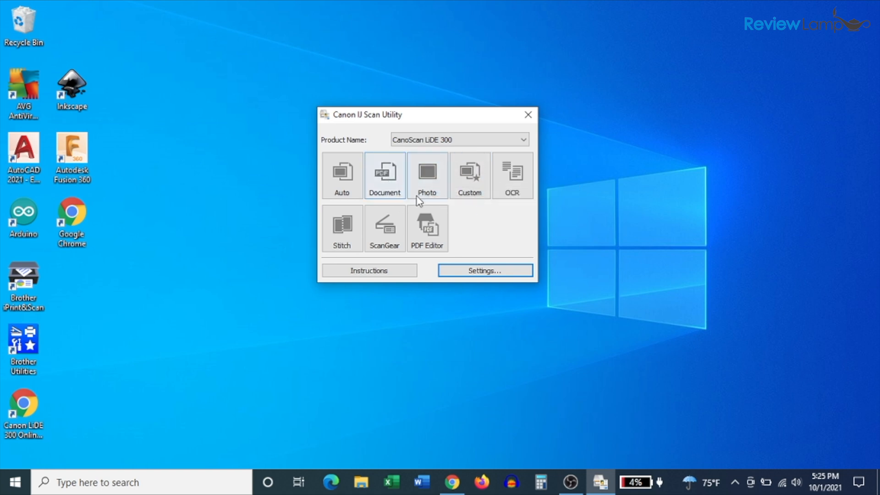
{"action": "mouse_move", "coordinate": [480, 195]}
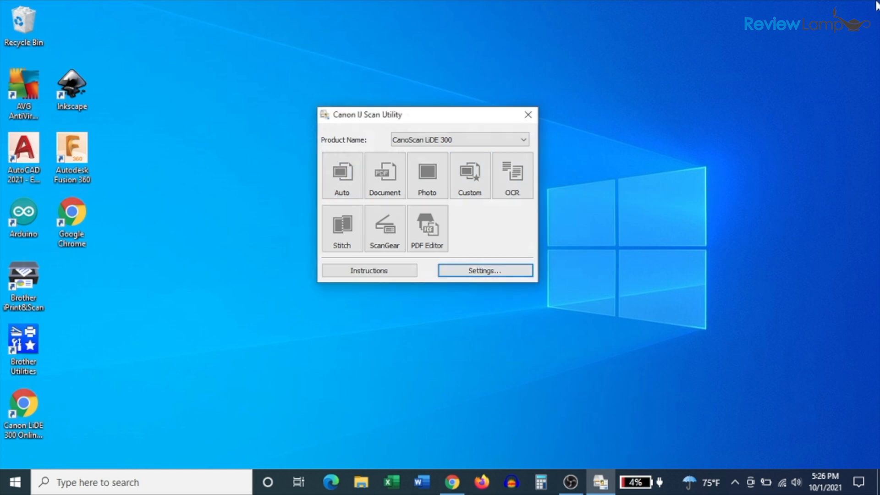
{"action": "mouse_move", "coordinate": [508, 227]}
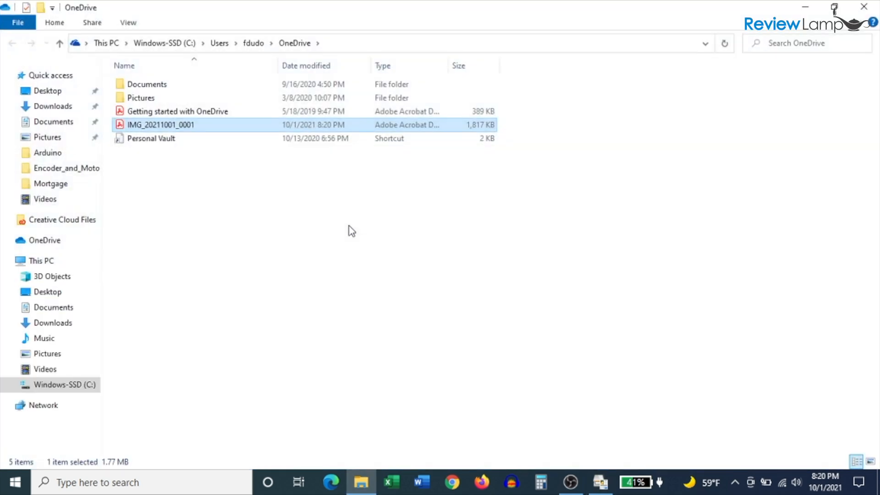
{"action": "mouse_move", "coordinate": [678, 26]}
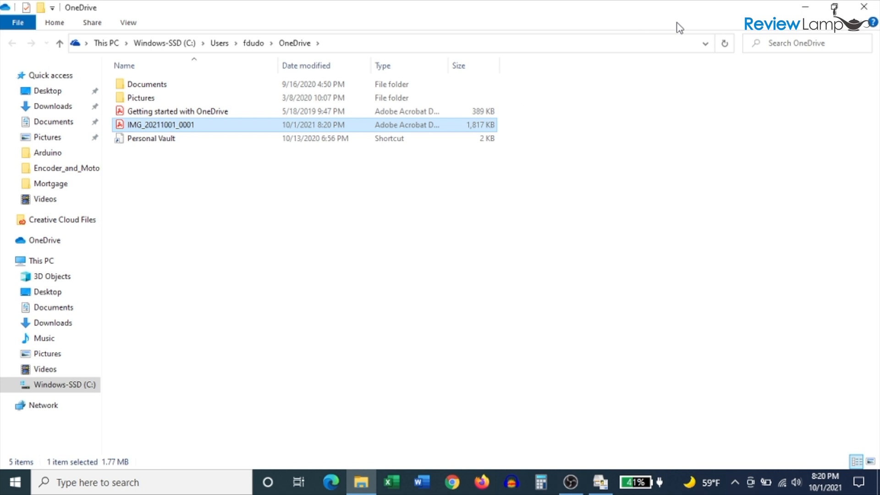